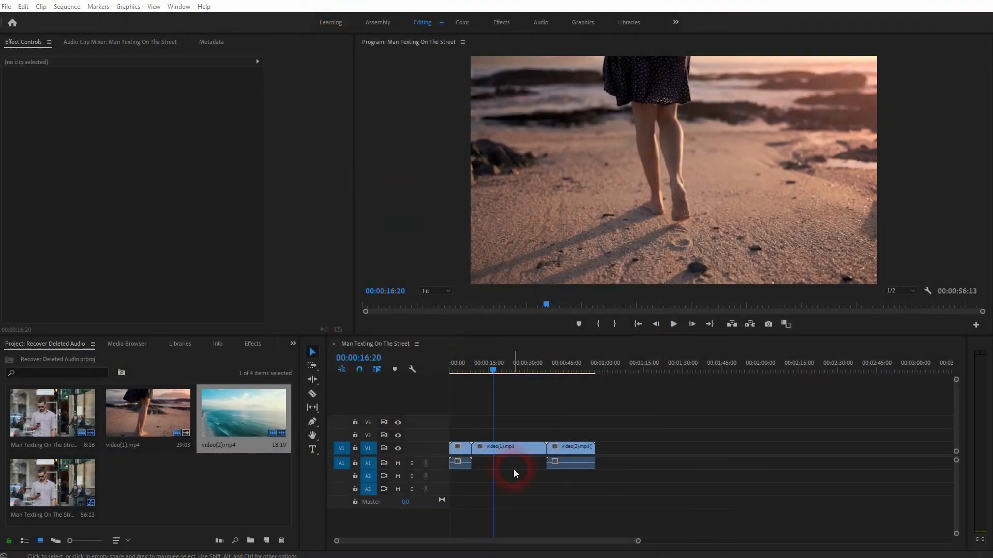
Select the soundless middle video(1).mp4 clip on V1 with the playhead parked at 00:00:14:20
{"action": "left_click", "coordinate": [457, 370]}
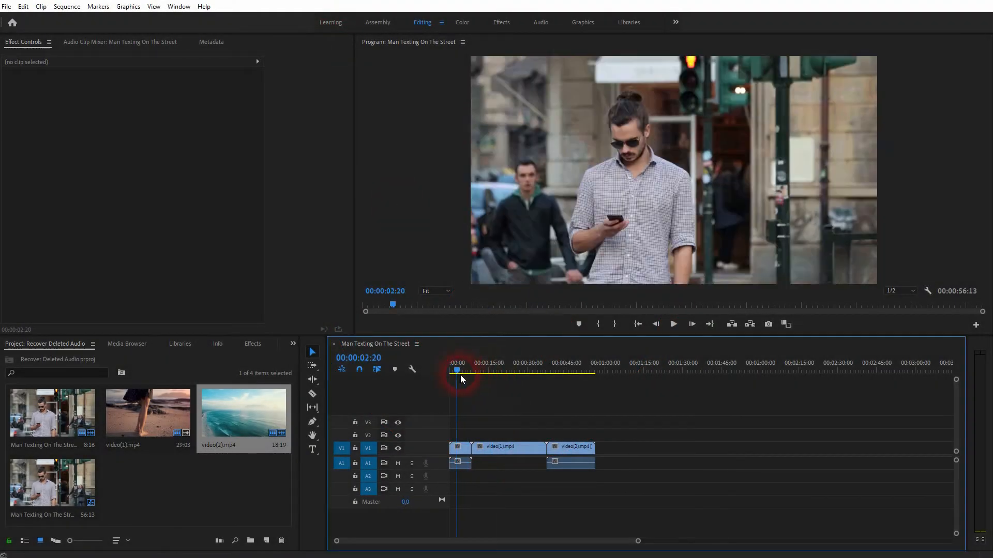
{"action": "left_click", "coordinate": [507, 370]}
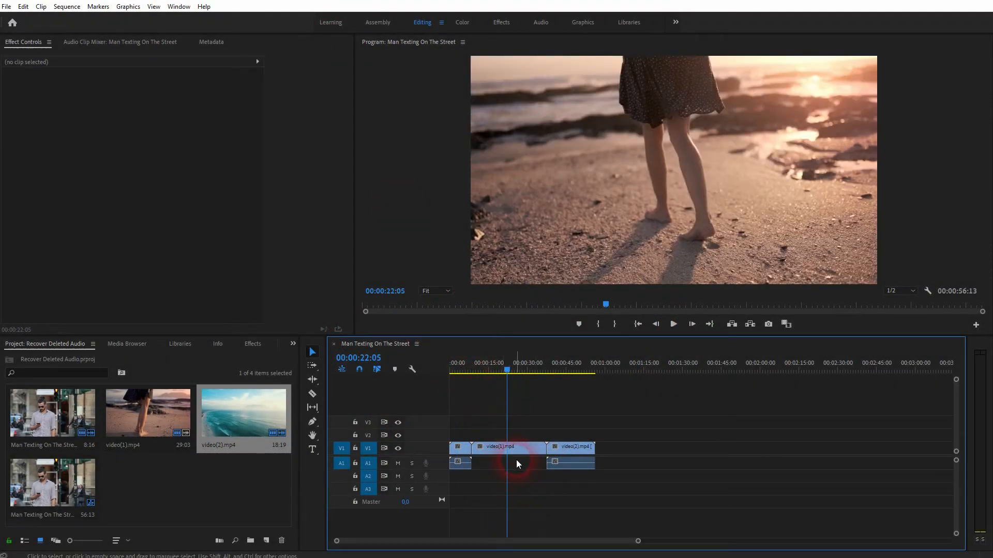
{"action": "left_click", "coordinate": [510, 448]}
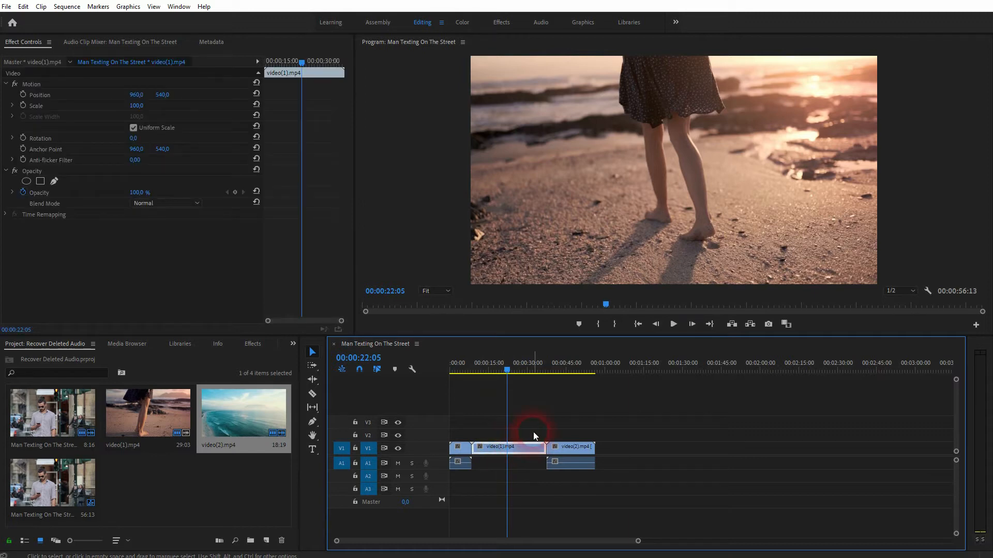
{"action": "left_click", "coordinate": [487, 371]}
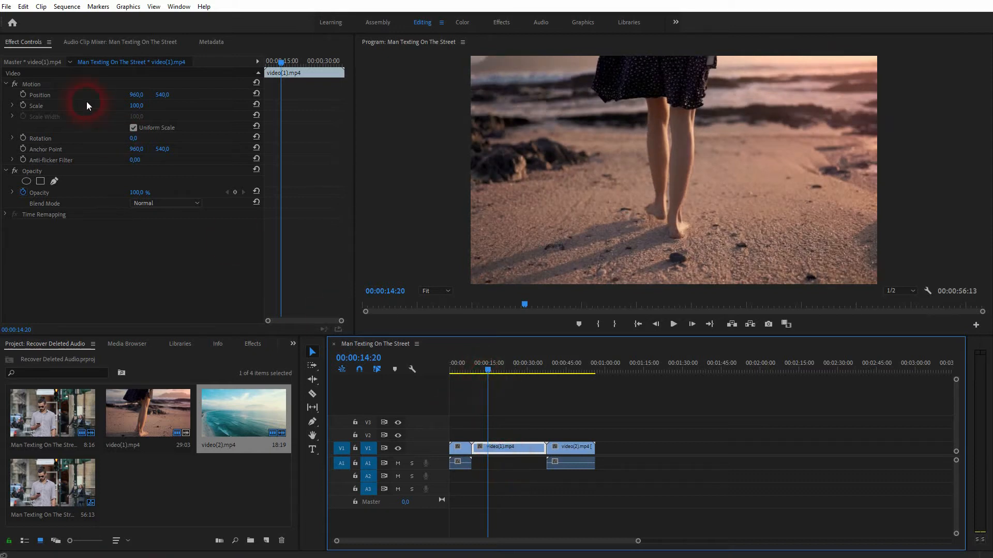
{"action": "left_click", "coordinate": [66, 6]}
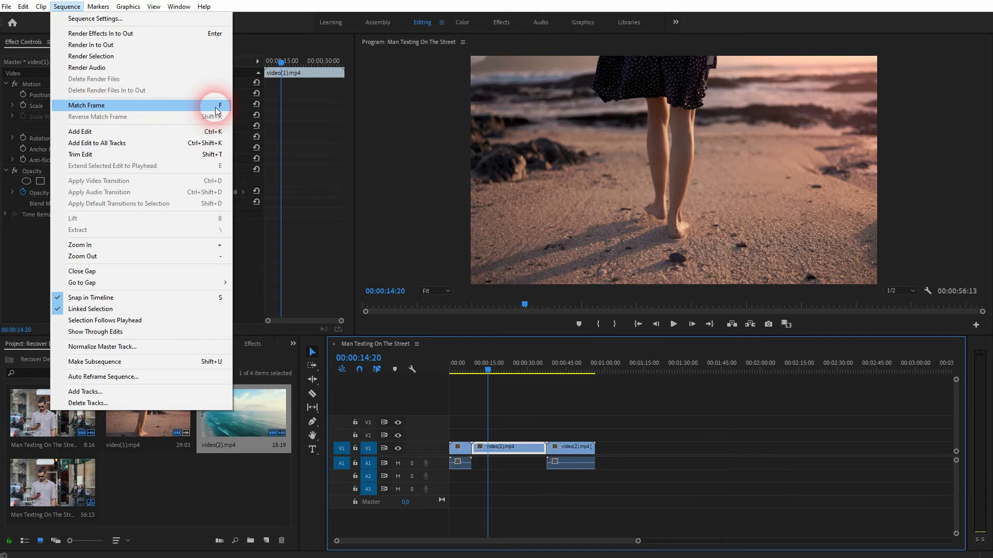
Run Match Frame to load video(1).mp4's source footage at the matching frame
{"action": "left_click", "coordinate": [86, 105]}
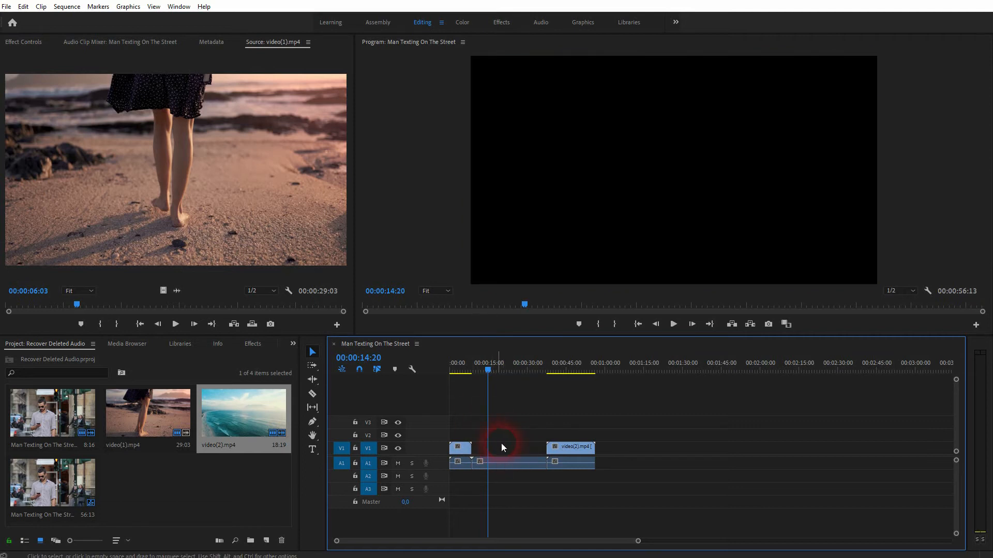
{"action": "mouse_move", "coordinate": [164, 290]}
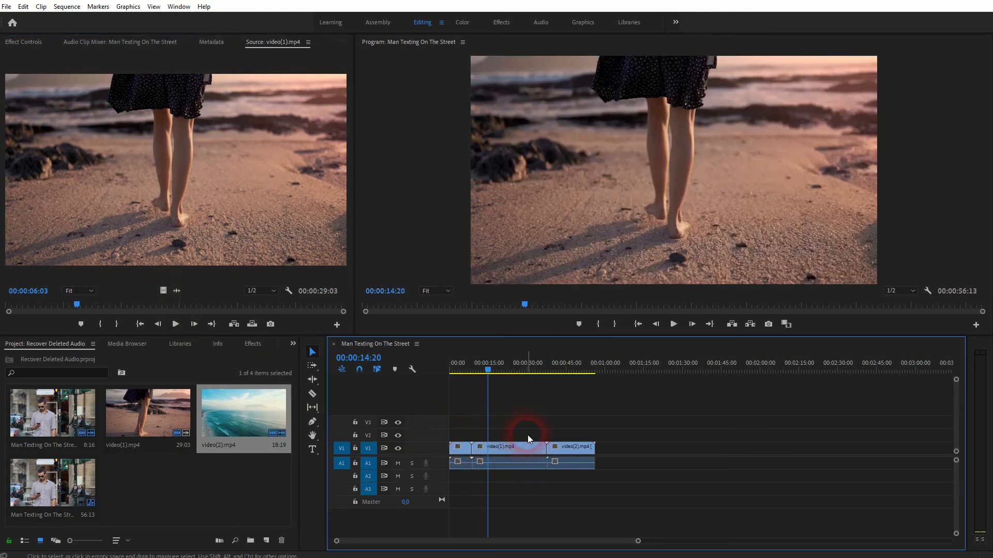
{"action": "mouse_move", "coordinate": [535, 431]}
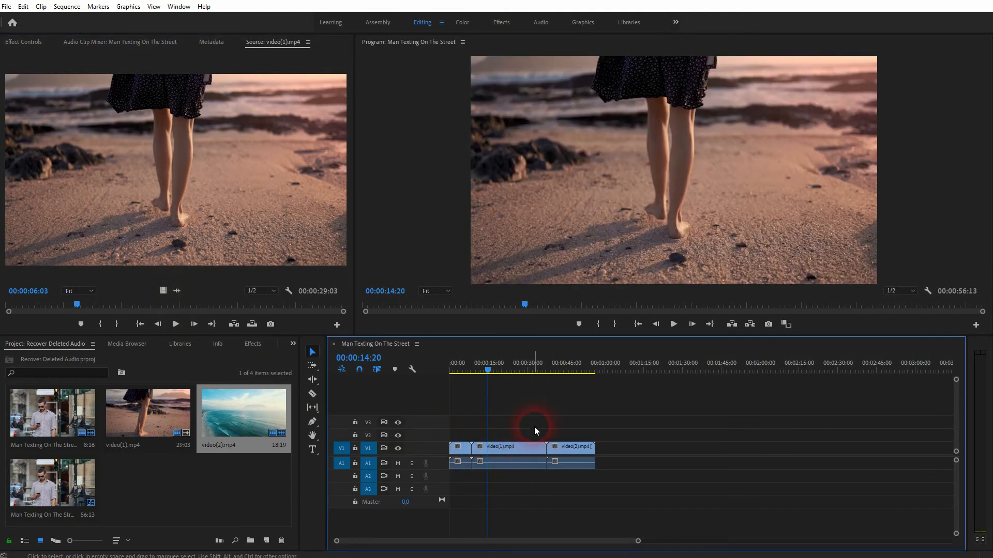